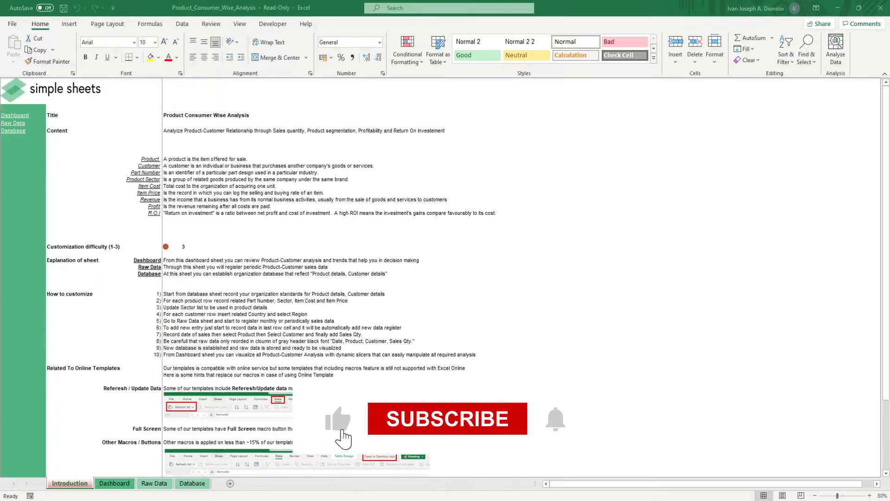
Step: Browse the current sheet, scrolling down through it and back up
click(447, 419)
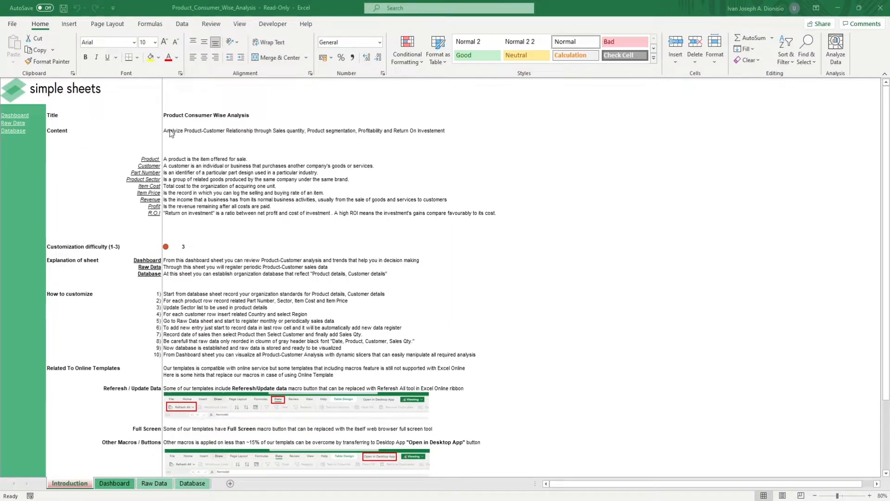
double_click(172, 130)
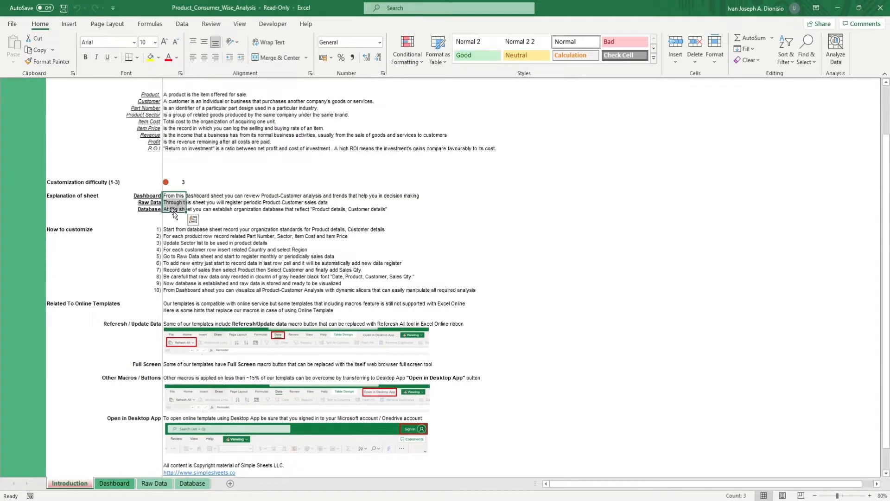
mouse_move(200, 202)
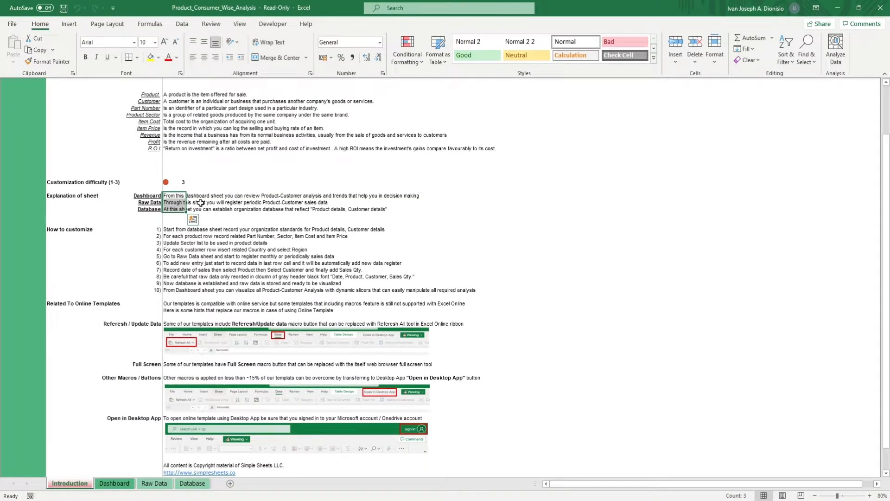
scroll(down, 3)
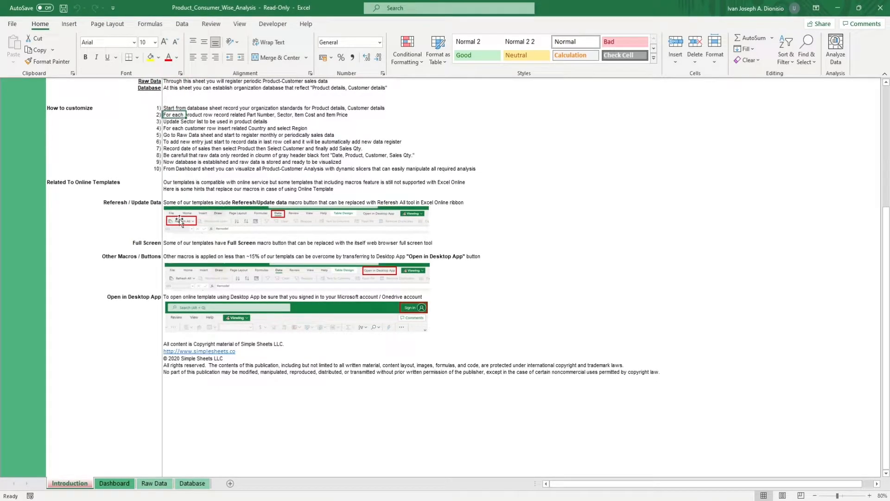
mouse_move(202, 265)
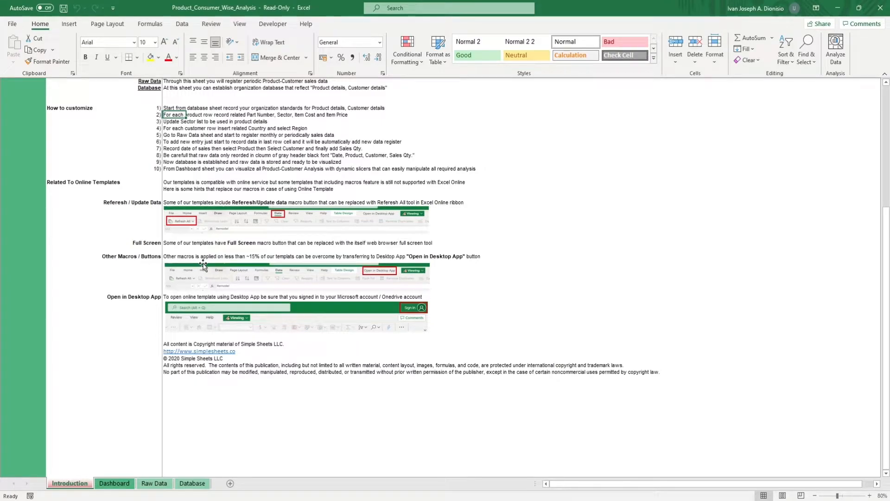
scroll(up, 3)
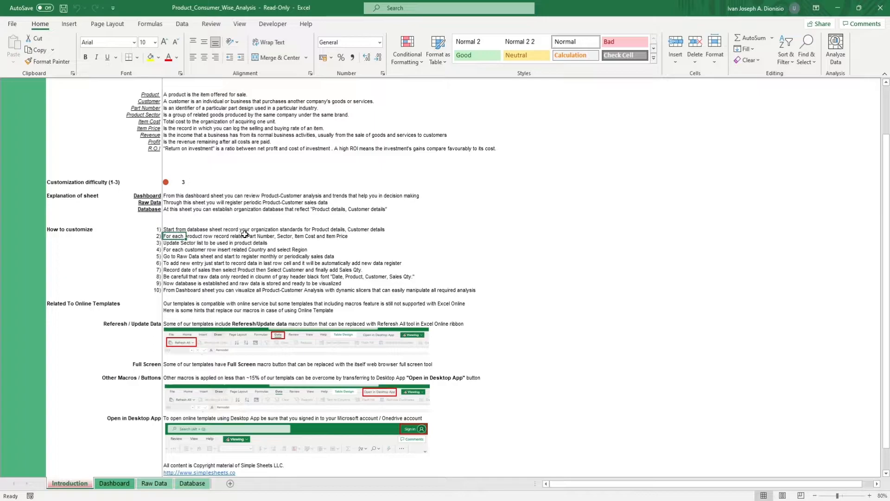
mouse_move(243, 245)
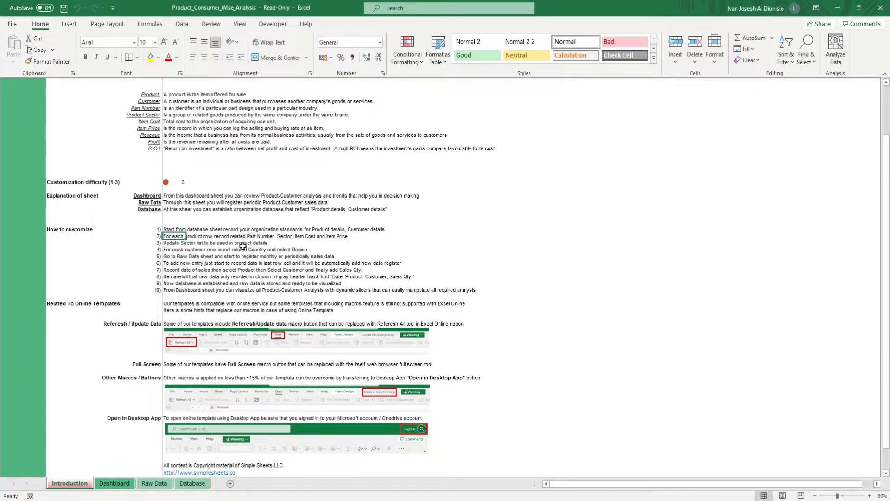
mouse_move(262, 236)
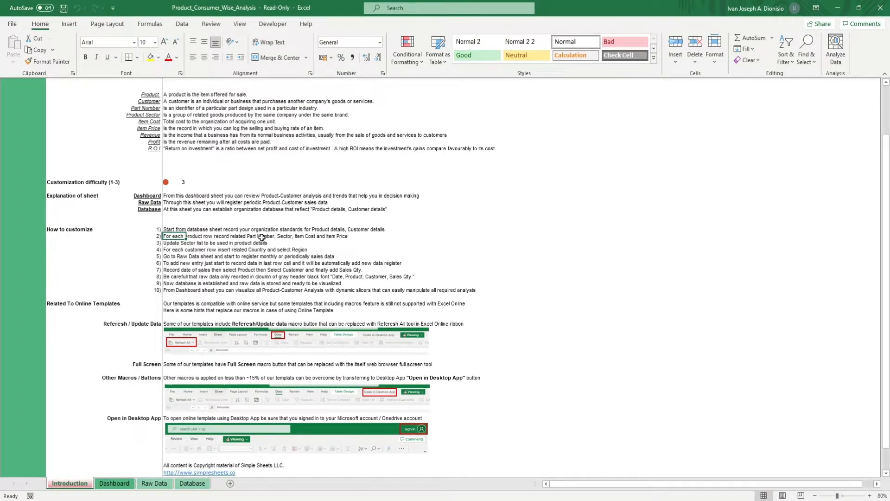
mouse_move(204, 484)
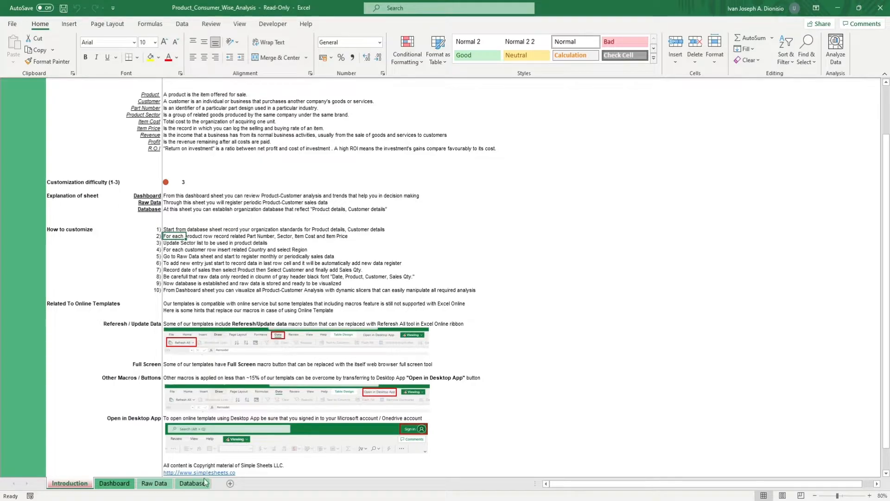
Step: On the Database sheet, point out product costs and prices, sector entries, and customer ABC's region
click(192, 483)
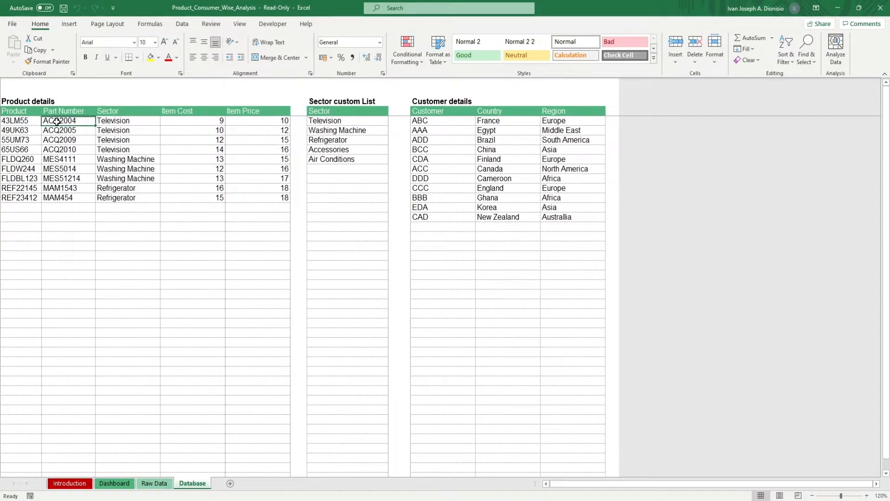
click(202, 120)
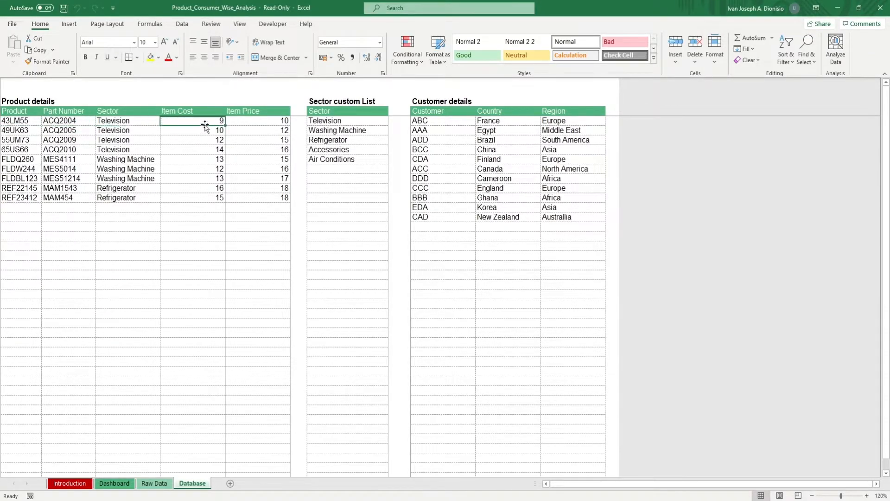
click(258, 121)
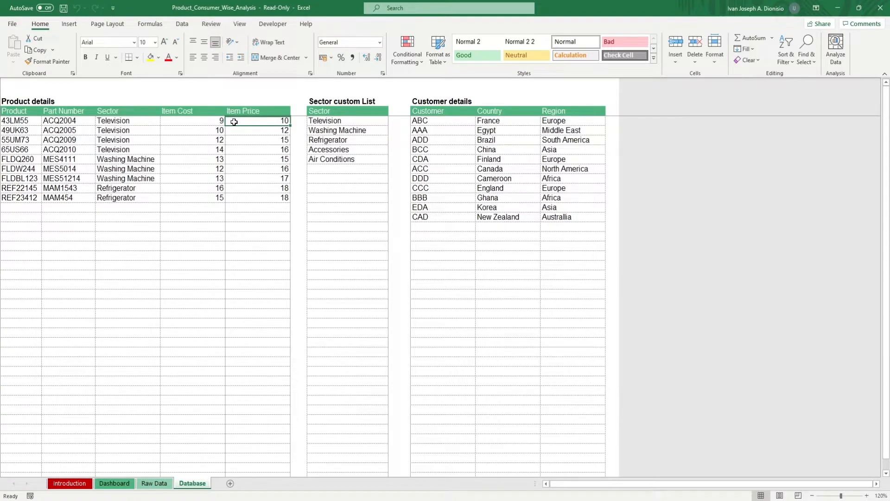
click(190, 131)
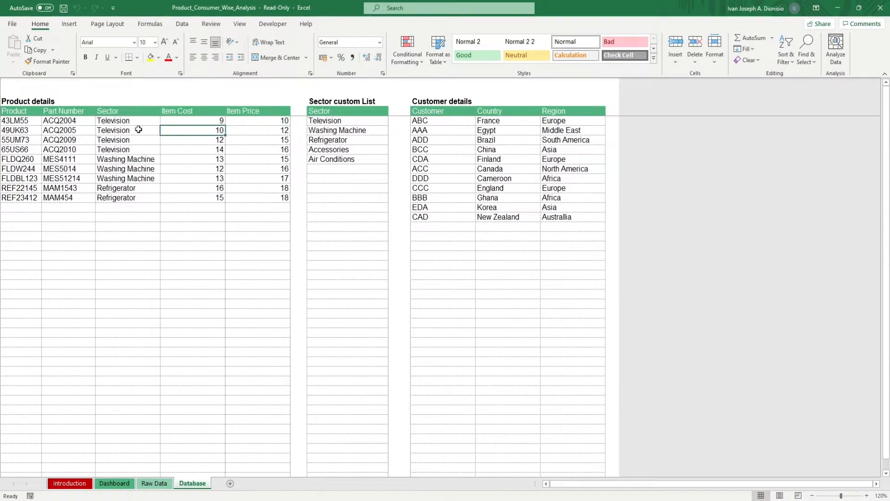
click(125, 121)
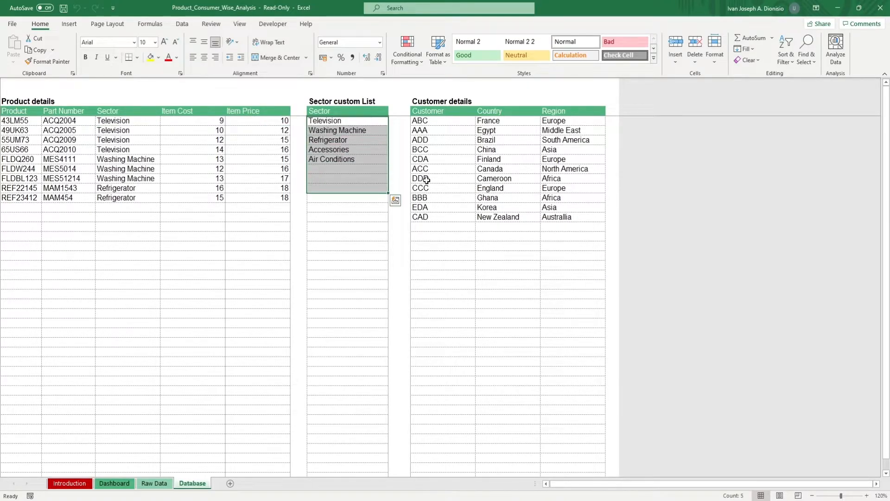
mouse_move(428, 121)
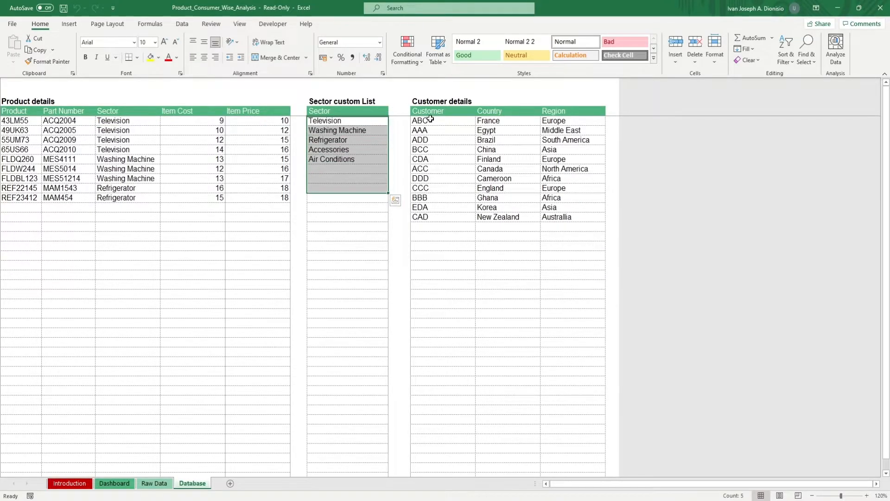
click(442, 121)
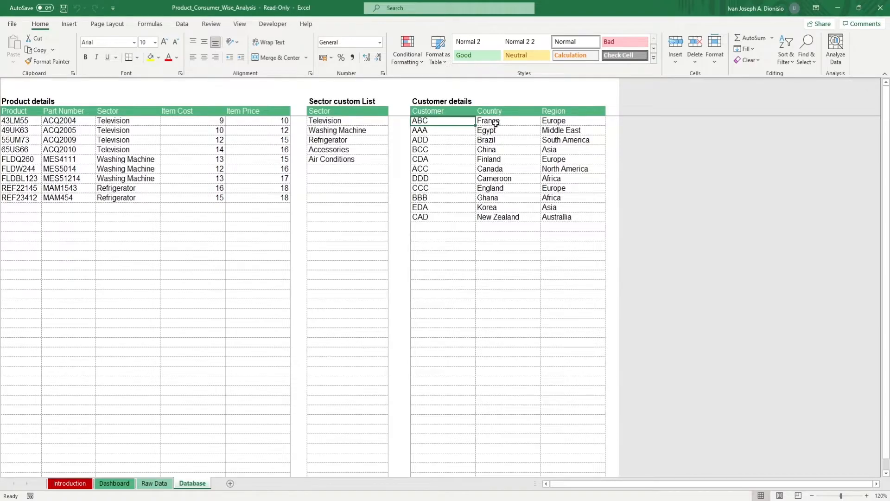
click(570, 120)
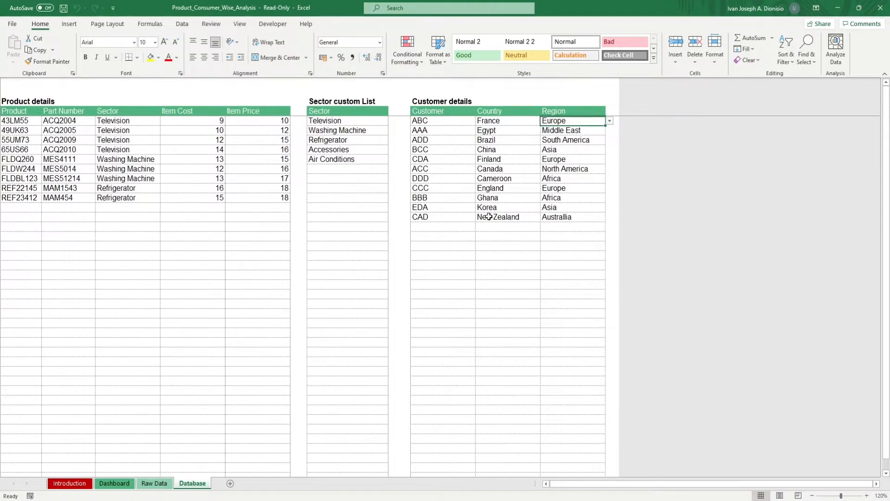
Step: Review the Raw Data sales records table, then move to the Dashboard sheet
click(155, 483)
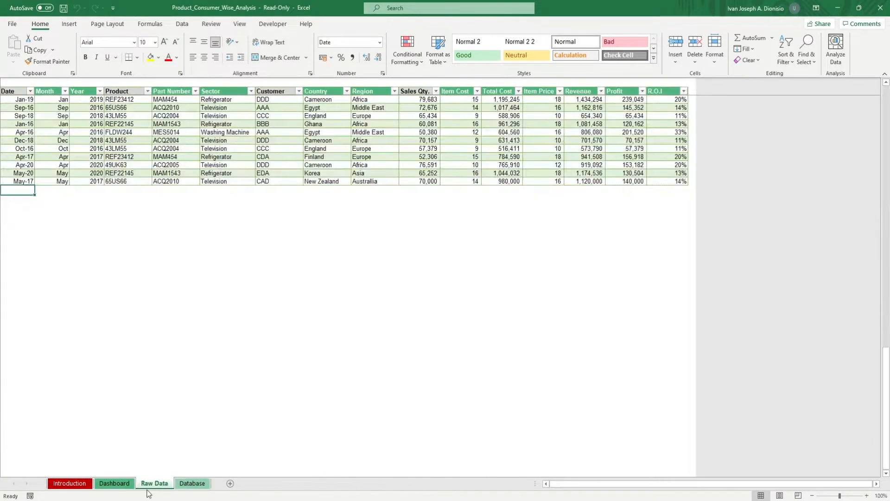
mouse_move(610, 497)
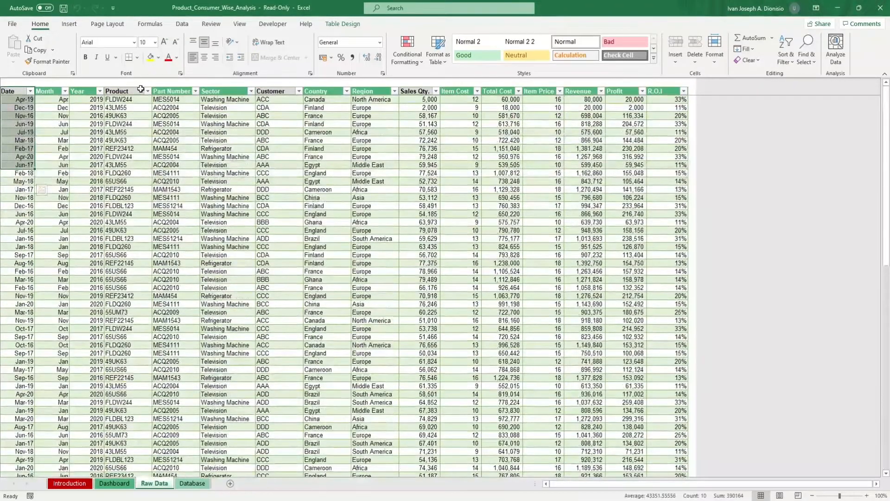
click(274, 91)
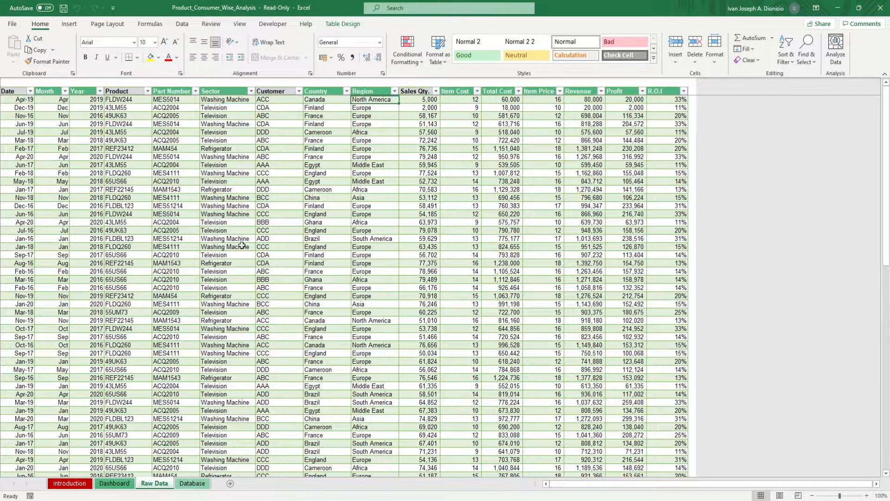
click(113, 483)
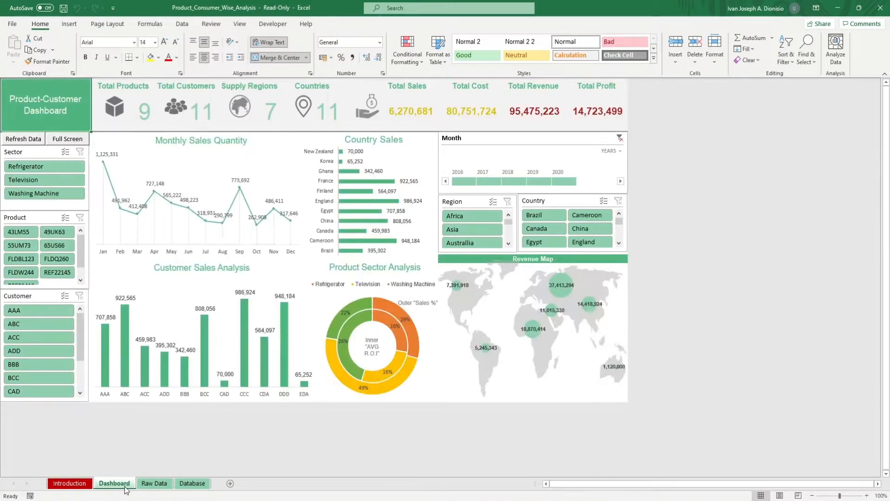
mouse_move(193, 100)
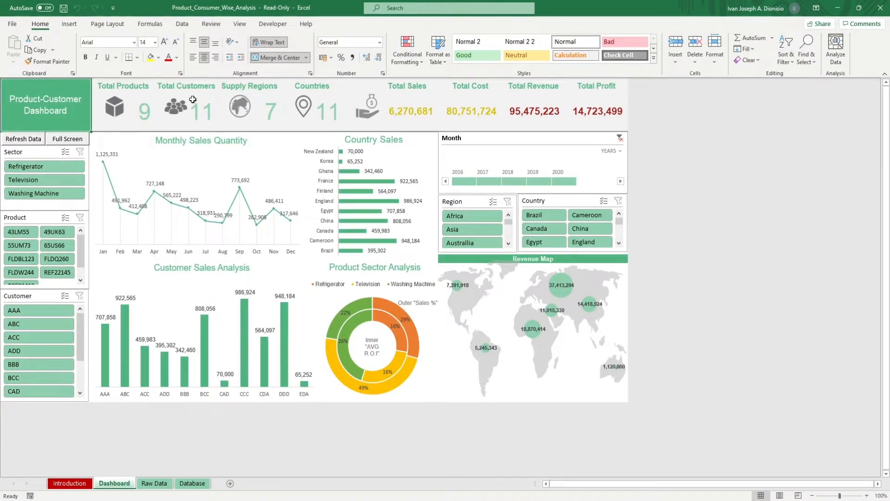
mouse_move(305, 105)
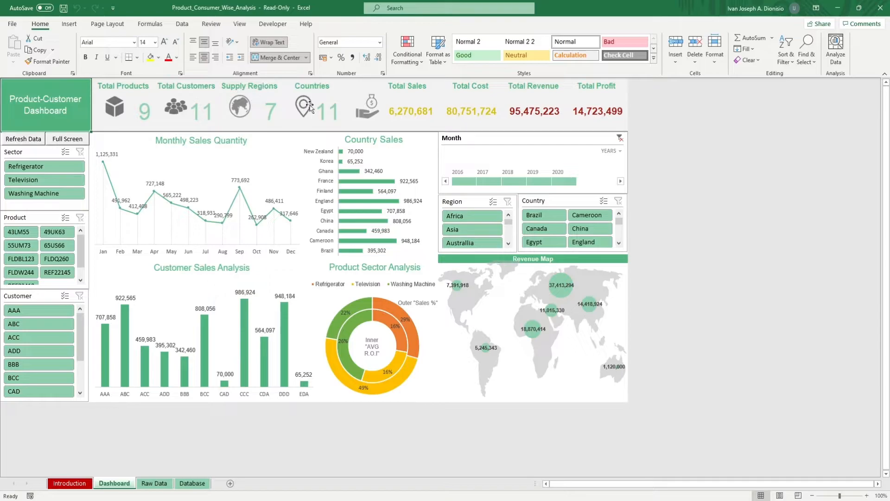
mouse_move(318, 114)
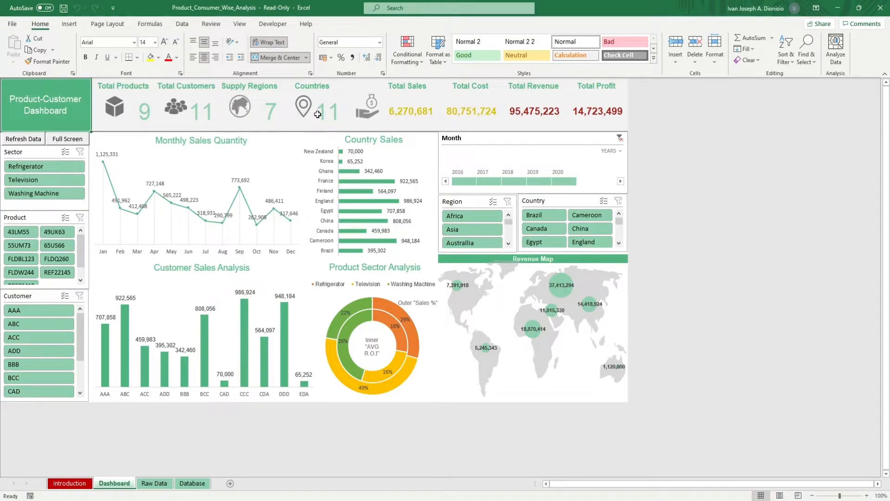
mouse_move(476, 78)
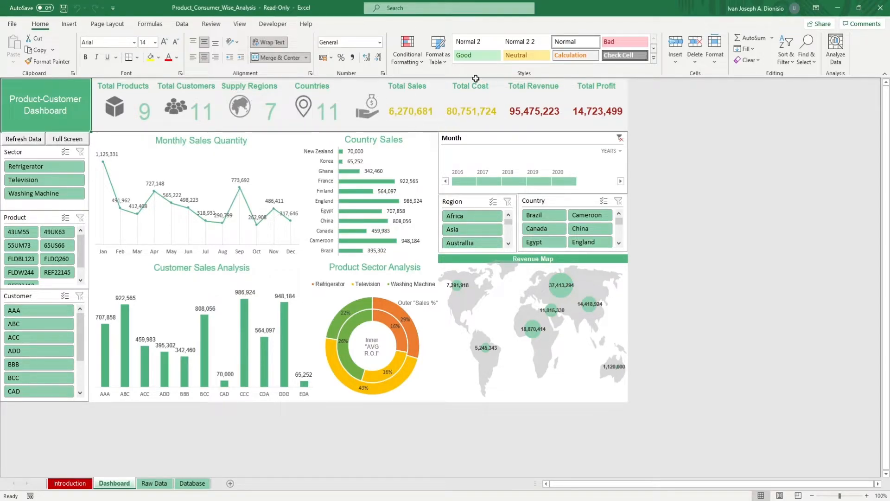
mouse_move(607, 94)
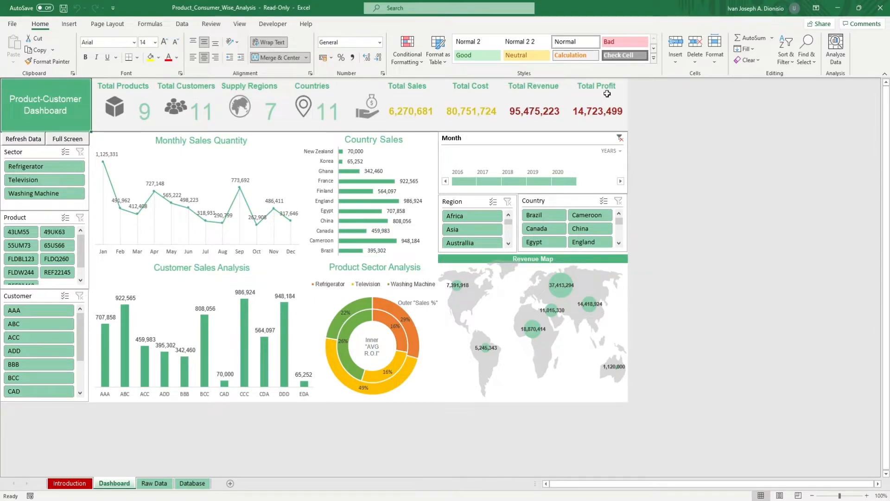
mouse_move(618, 100)
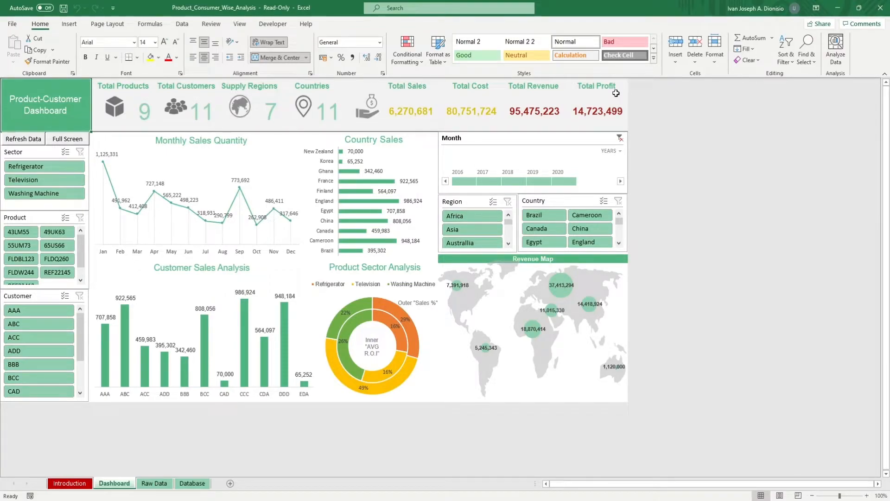
mouse_move(157, 156)
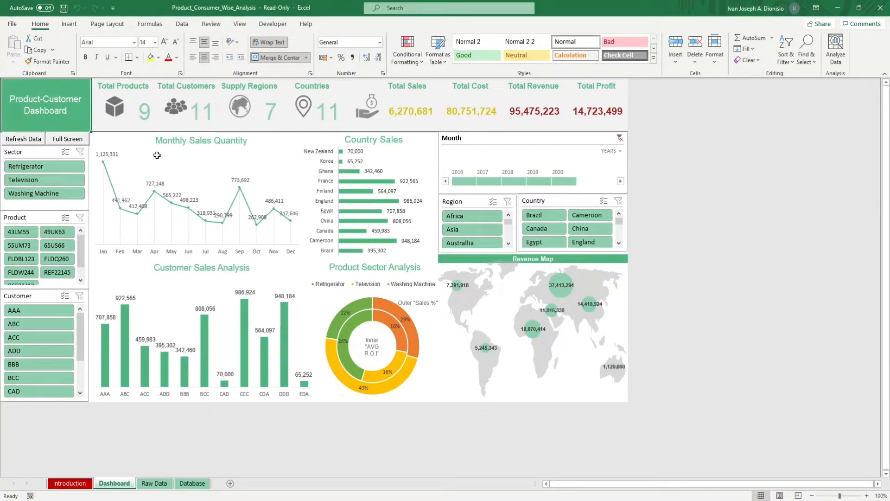
mouse_move(356, 197)
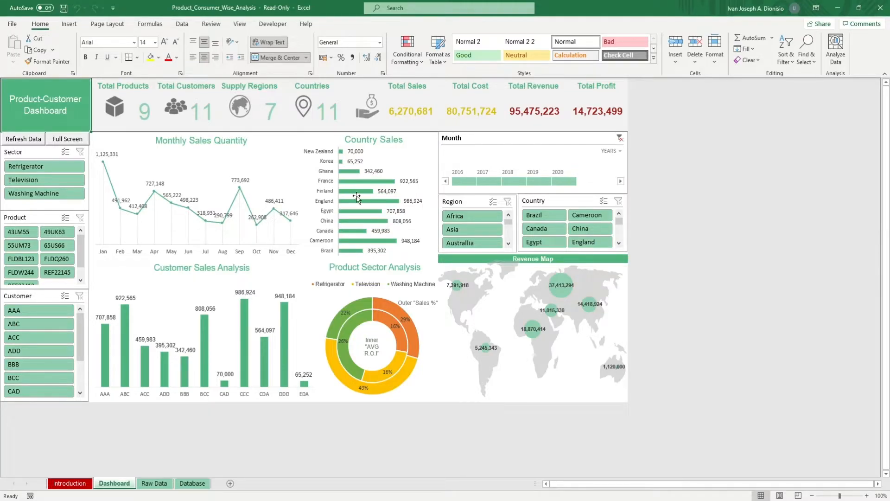
mouse_move(361, 295)
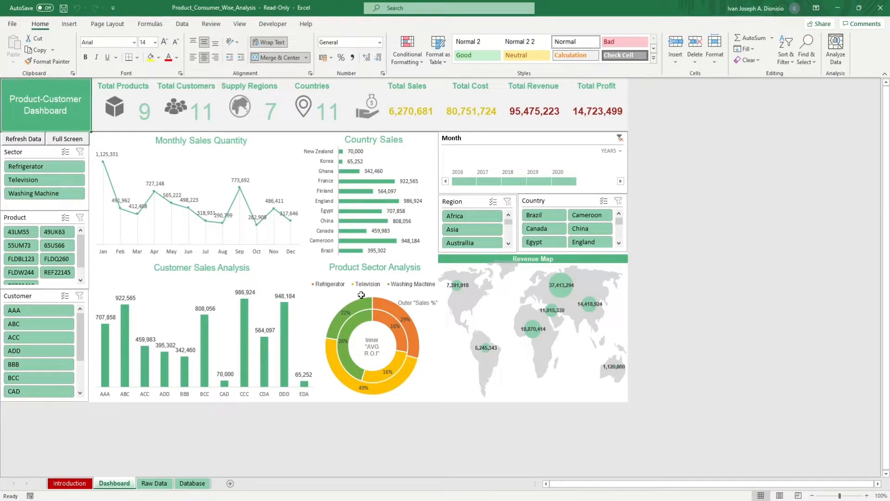
mouse_move(550, 270)
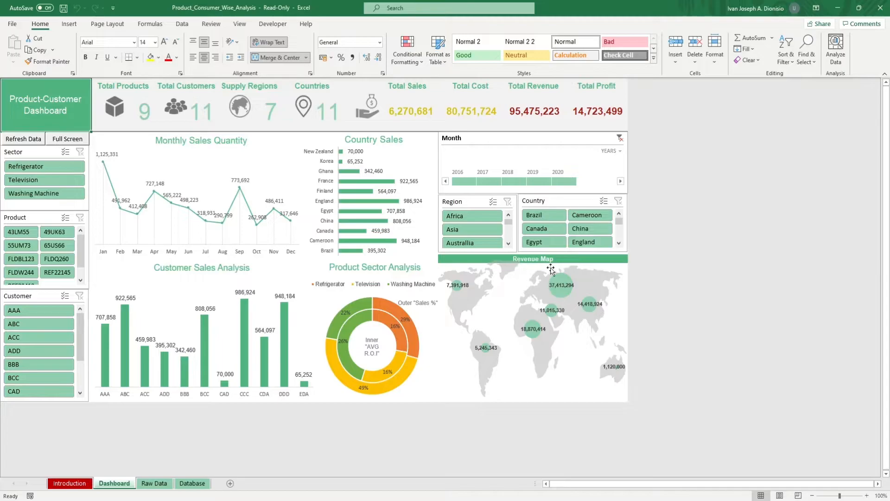
mouse_move(536, 342)
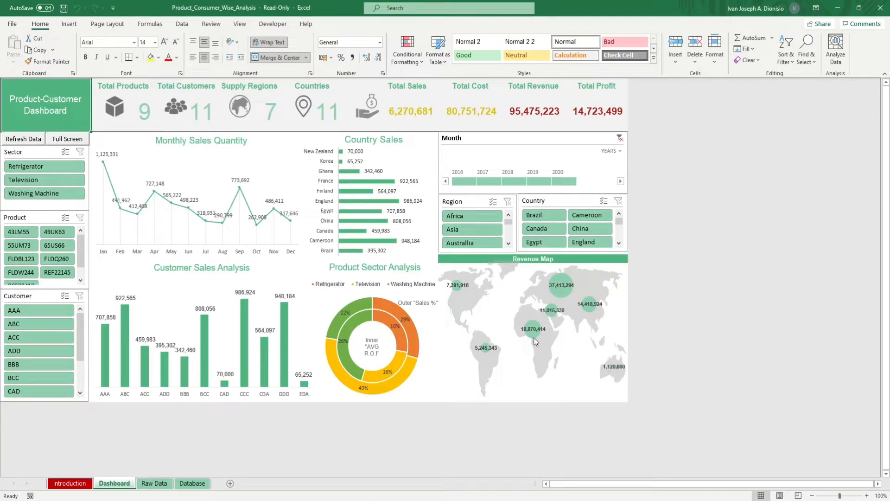
mouse_move(504, 297)
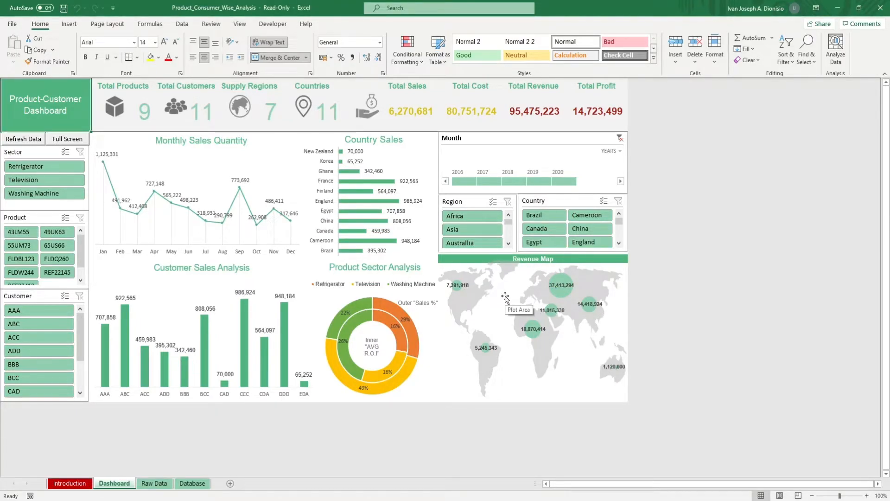
mouse_move(484, 305)
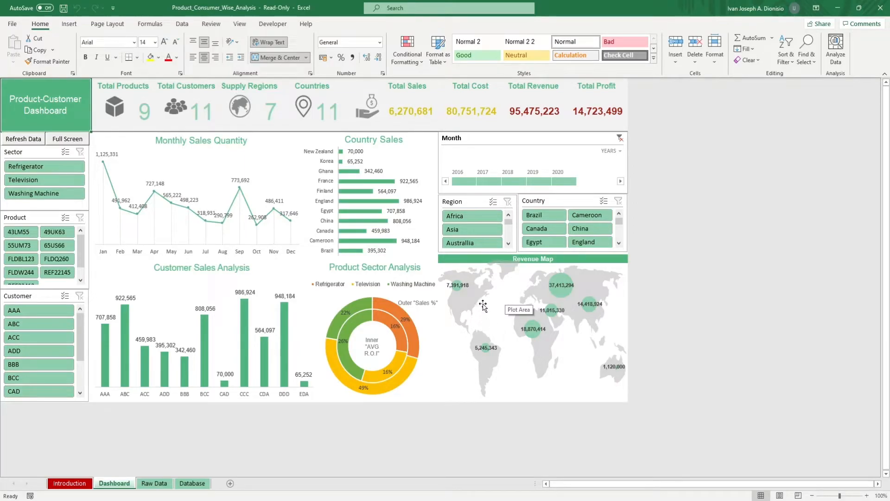
mouse_move(480, 293)
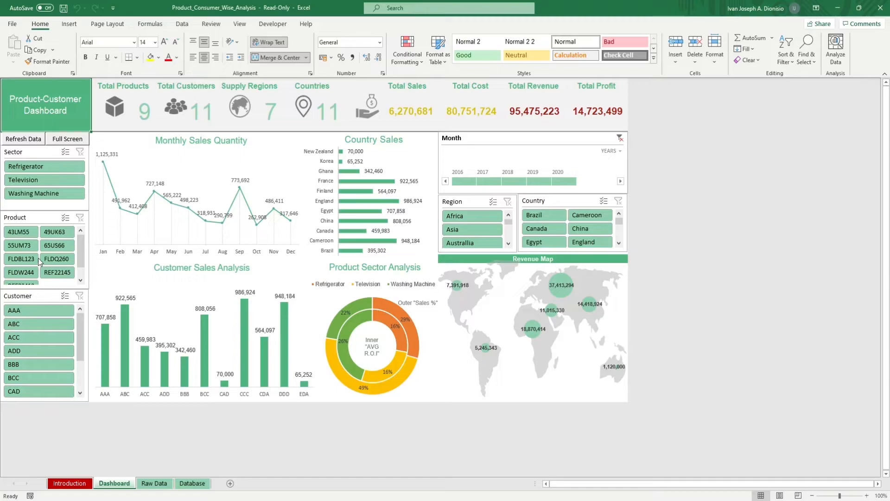
mouse_move(29, 147)
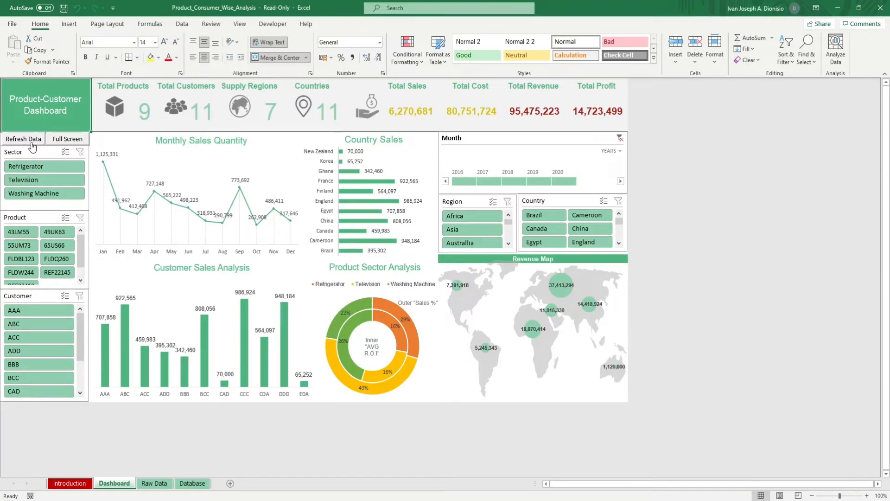
mouse_move(51, 144)
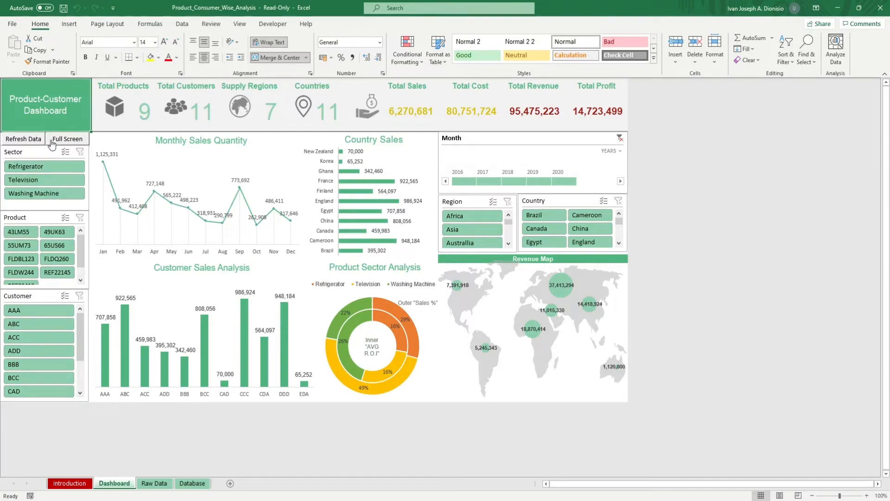
Step: Show the Product-Customer Dashboard full screen, hiding the ribbon and formula bar
click(67, 139)
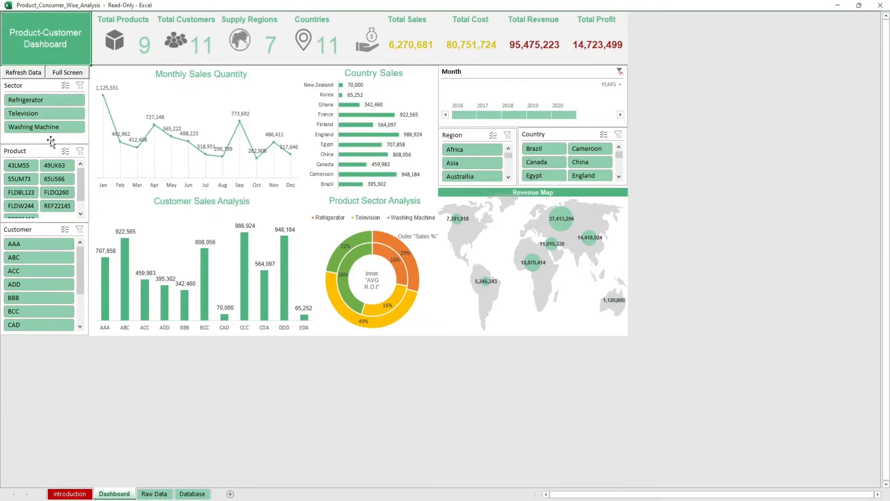